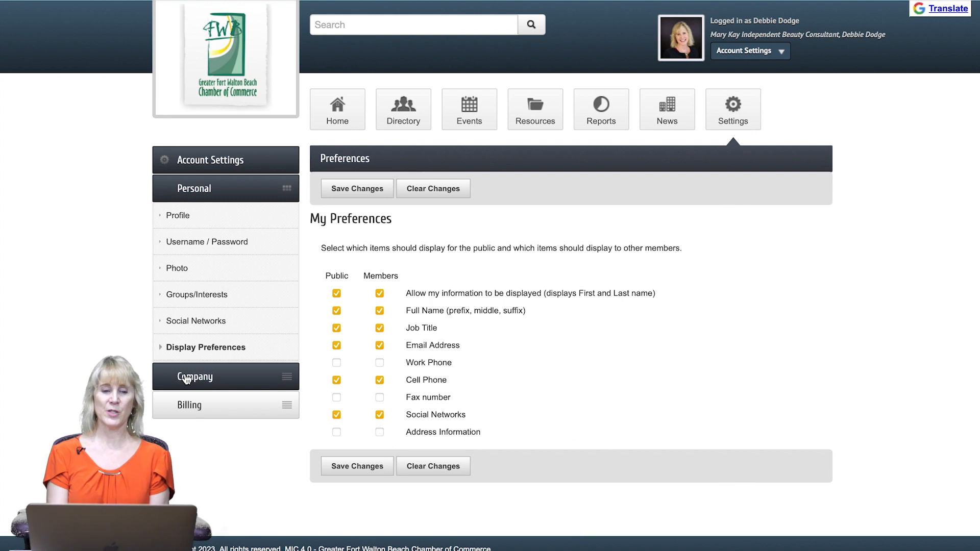
# Expand the Company section in the Account Settings sidebar
pyautogui.click(196, 376)
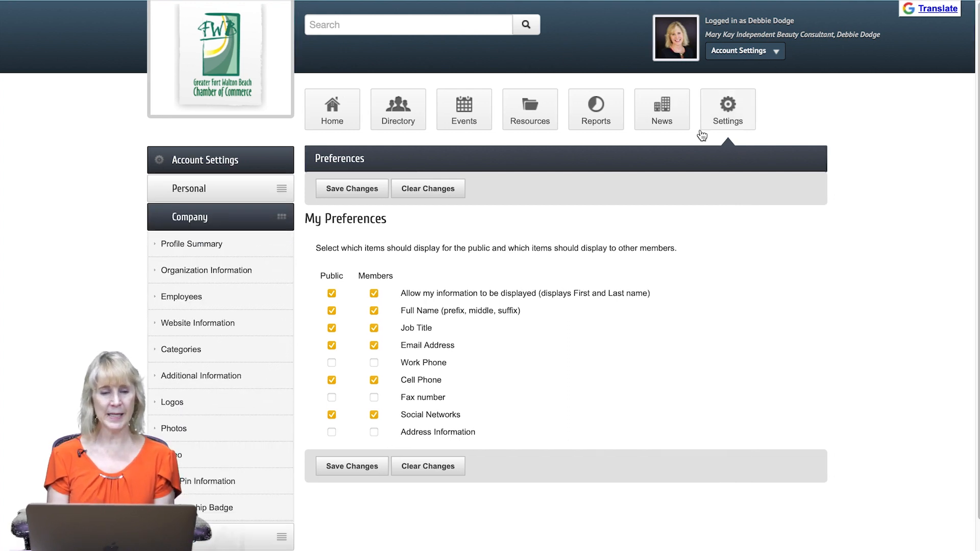
pyautogui.moveTo(937, 232)
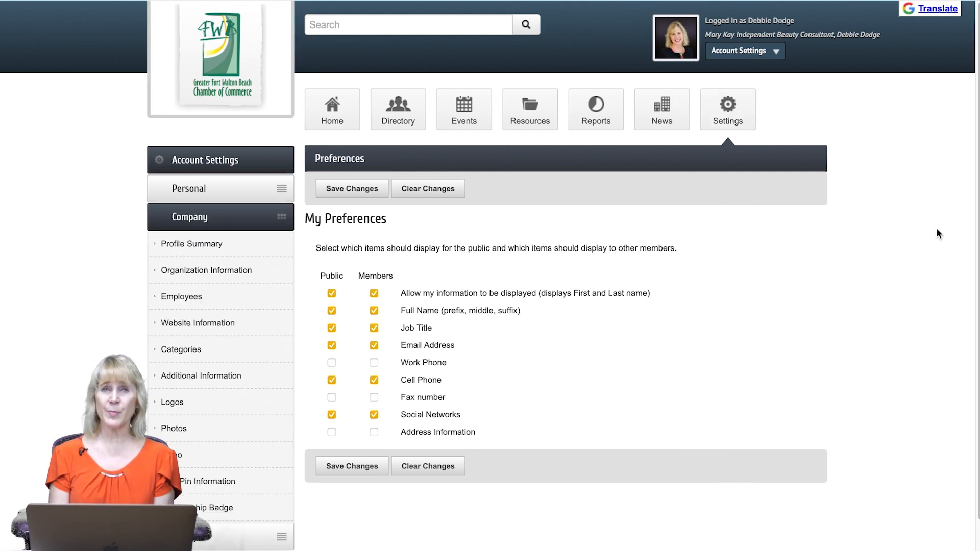
pyautogui.moveTo(826, 338)
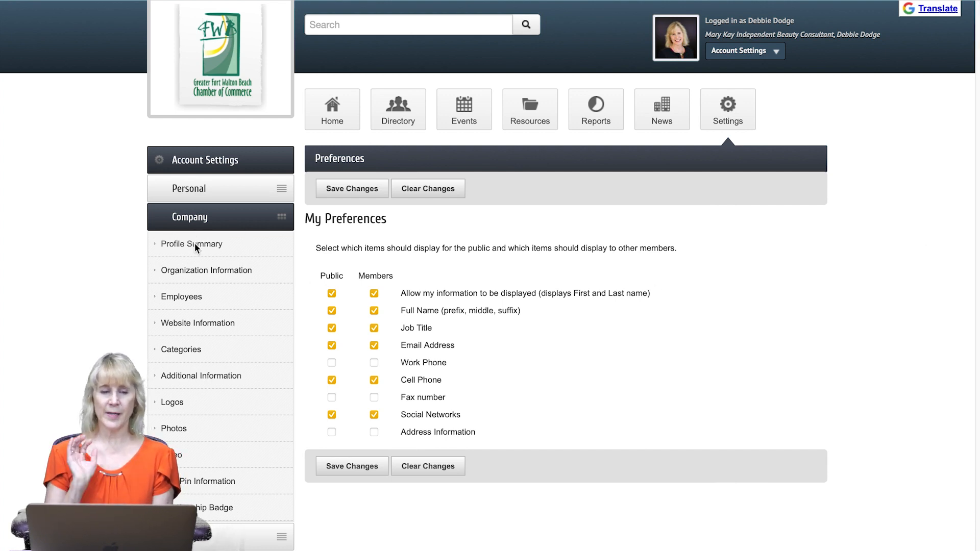
# Review the company Profile Summary, scrolling through its completion overview
pyautogui.click(192, 244)
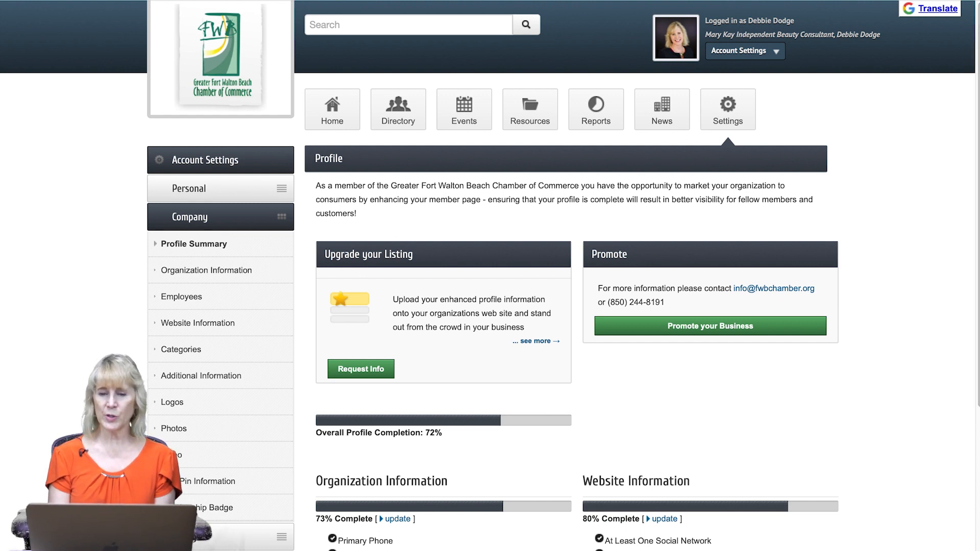
pyautogui.scroll(-3)
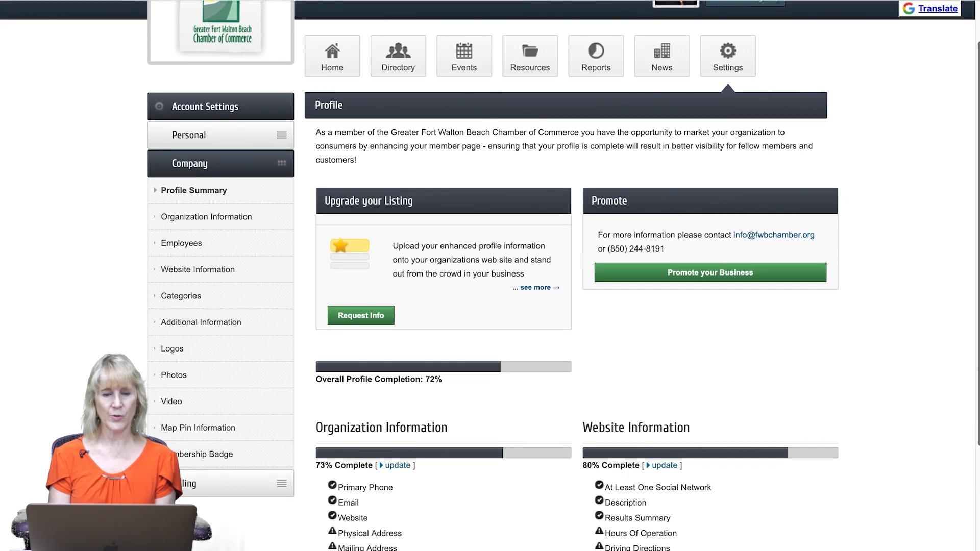
pyautogui.scroll(-3)
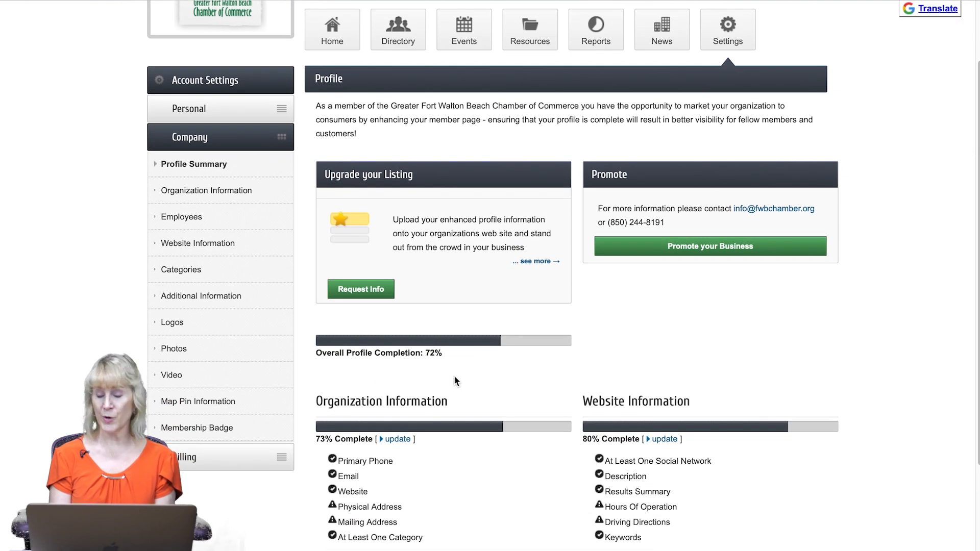
pyautogui.moveTo(574, 338)
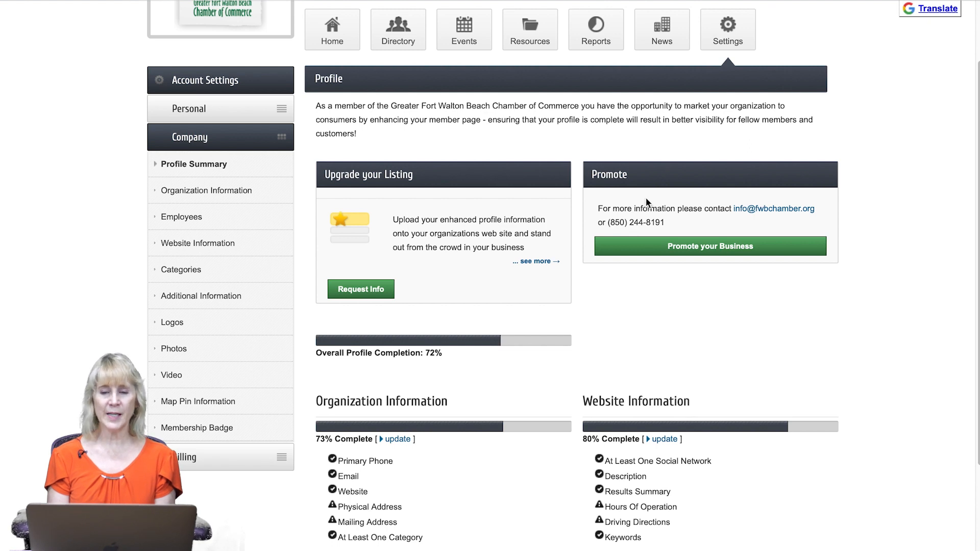
pyautogui.moveTo(846, 337)
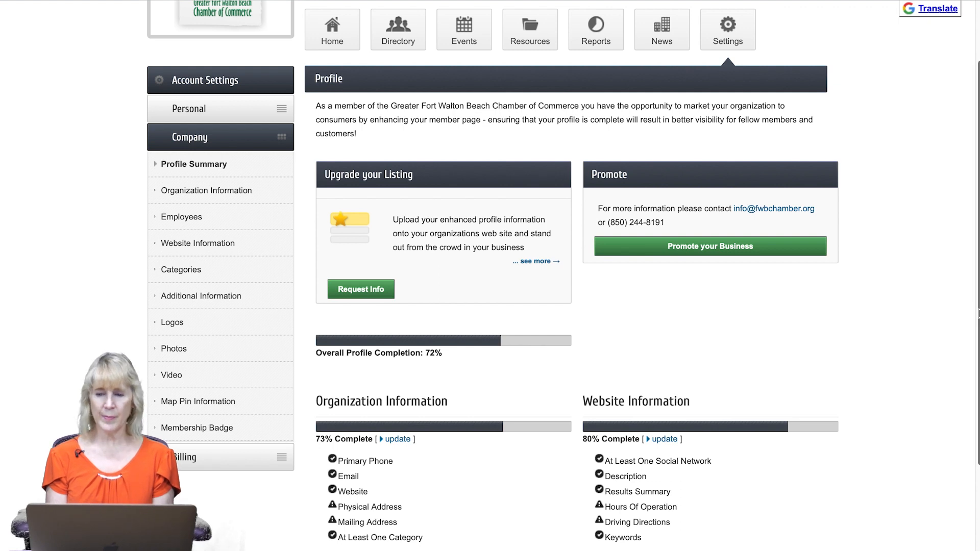
pyautogui.scroll(-3)
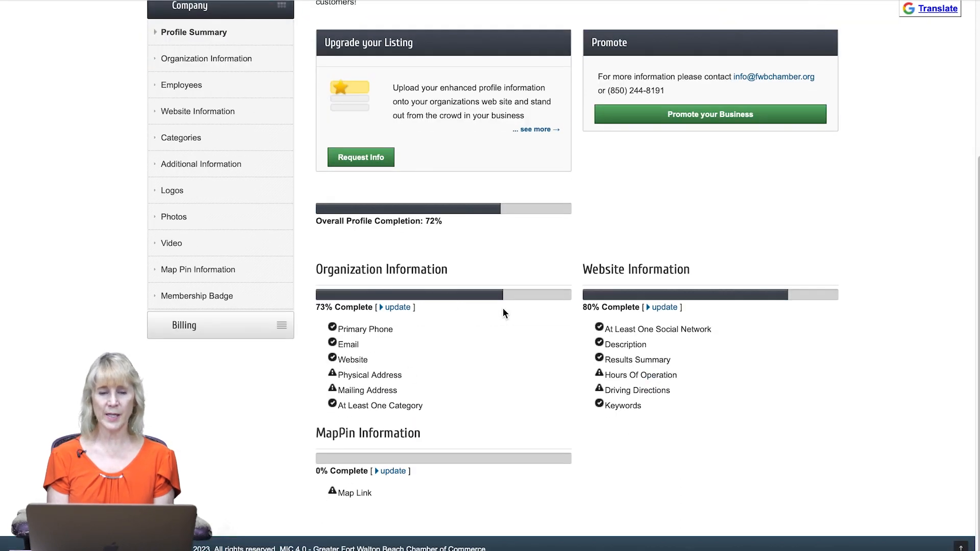
pyautogui.moveTo(850, 426)
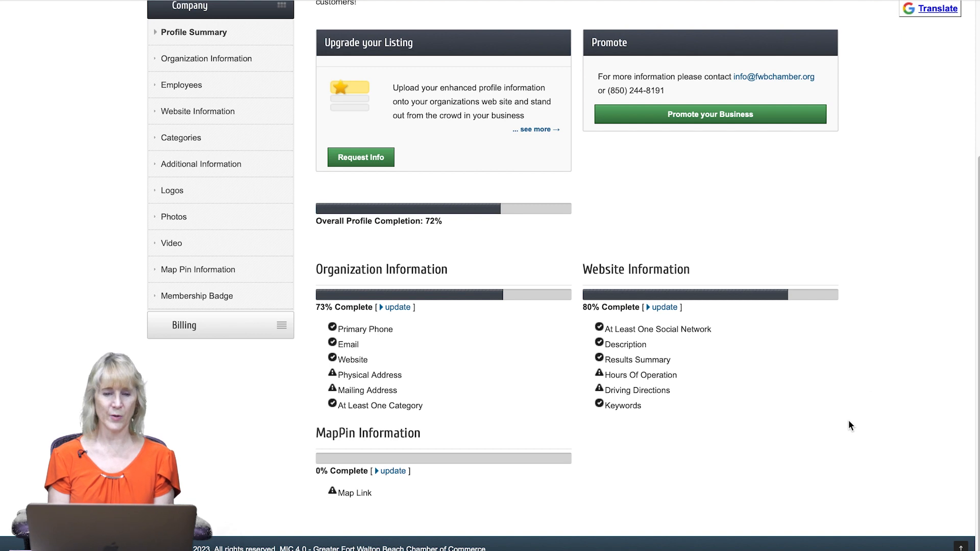
pyautogui.moveTo(522, 385)
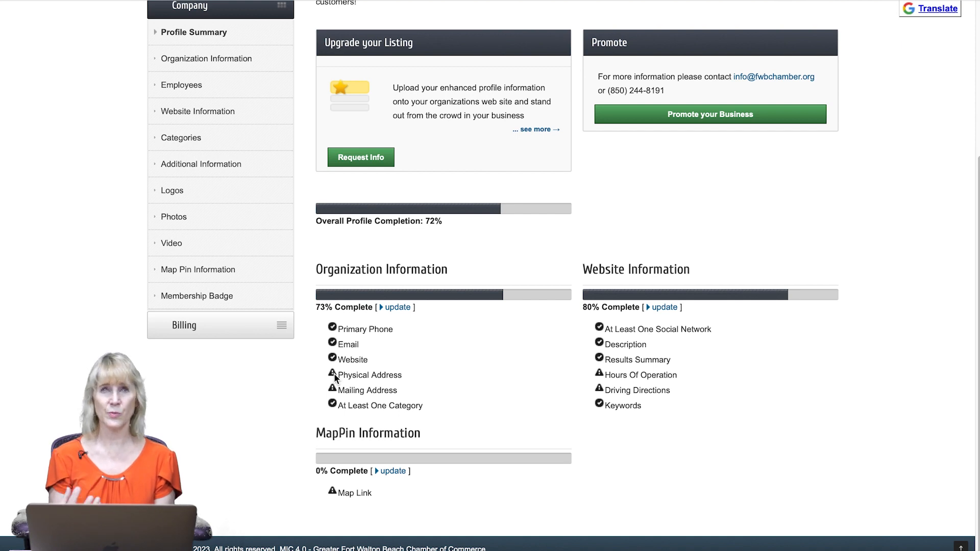
pyautogui.moveTo(383, 346)
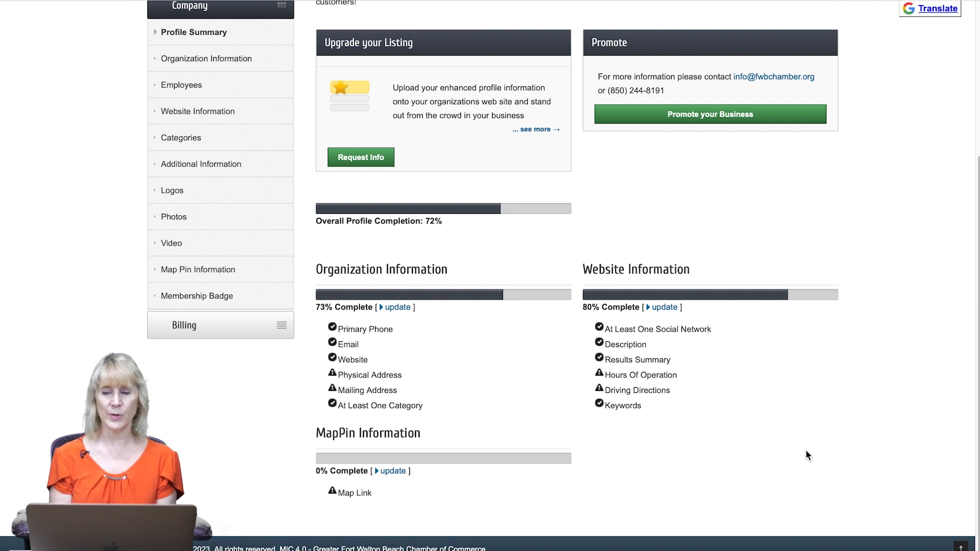
pyautogui.moveTo(234, 503)
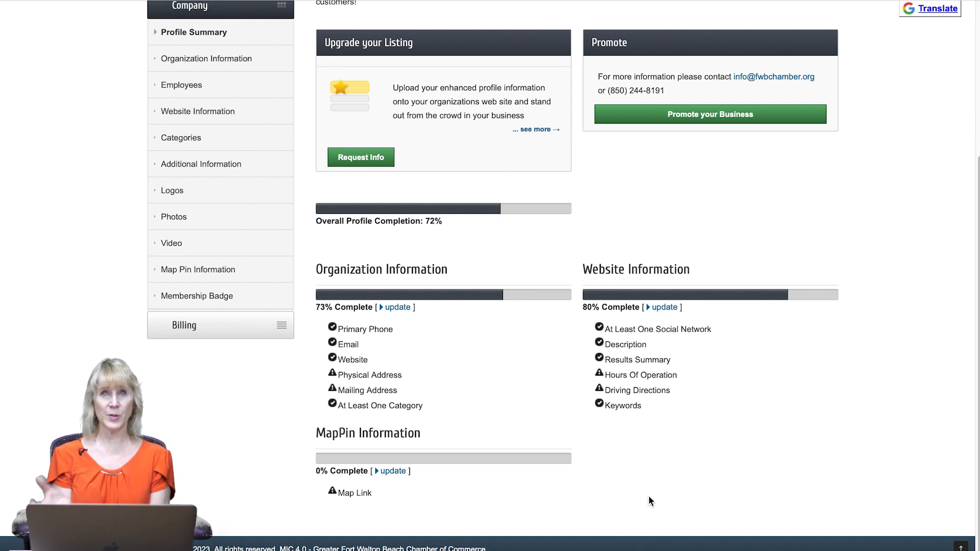
pyautogui.moveTo(370, 469)
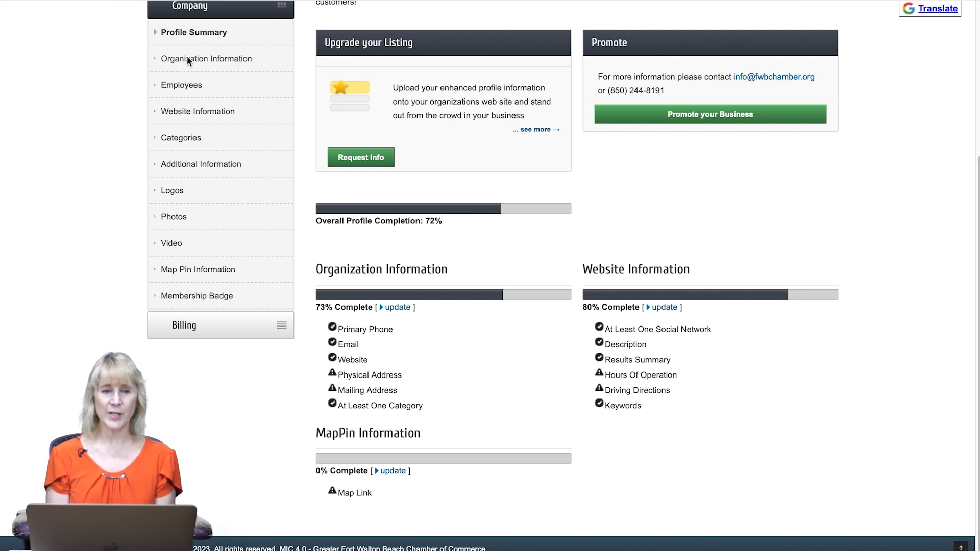
# Go to the Organization Information page showing the company's contact details
pyautogui.click(206, 58)
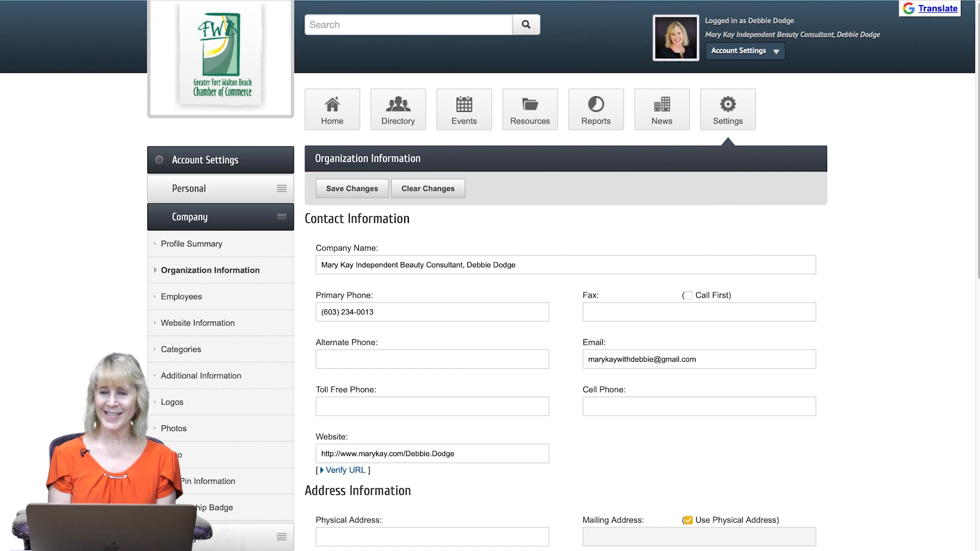
pyautogui.scroll(-3)
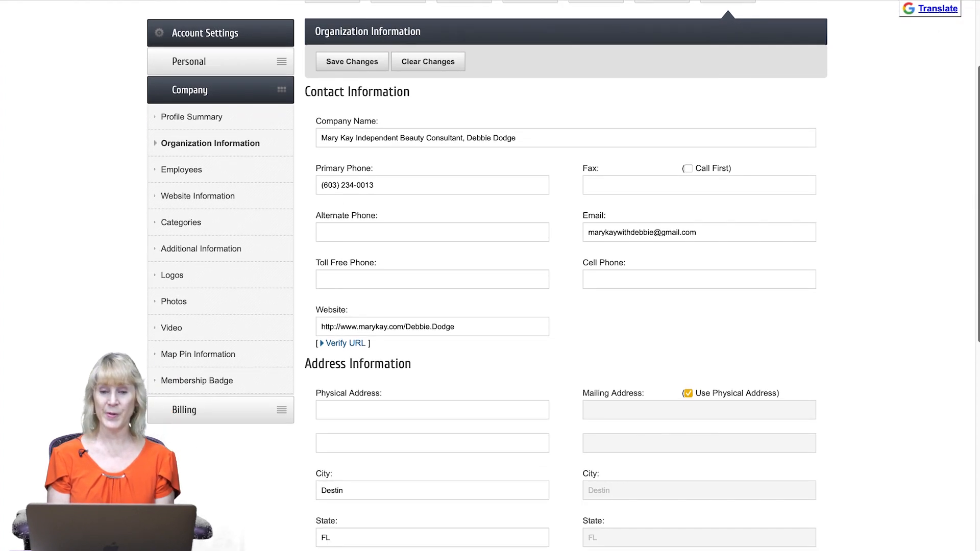
pyautogui.scroll(-3)
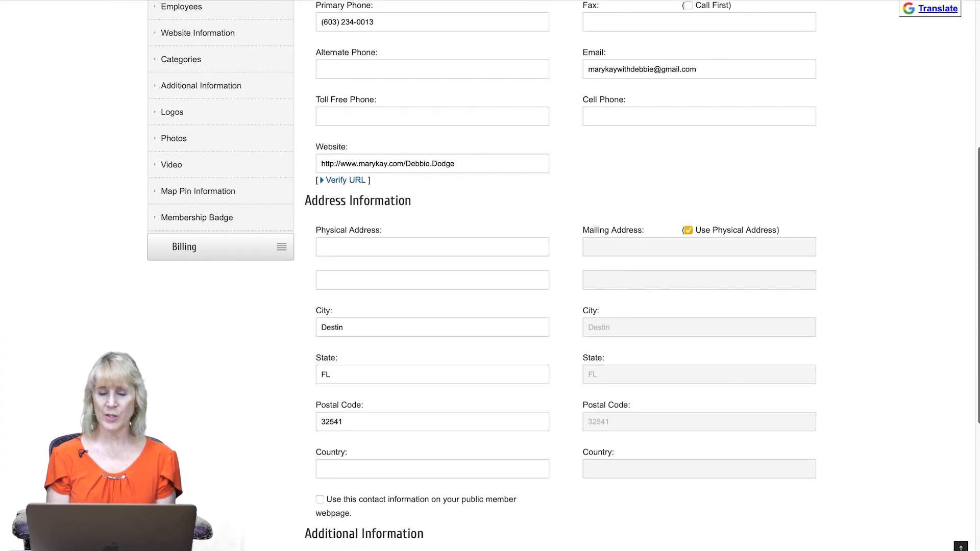
pyautogui.scroll(-3)
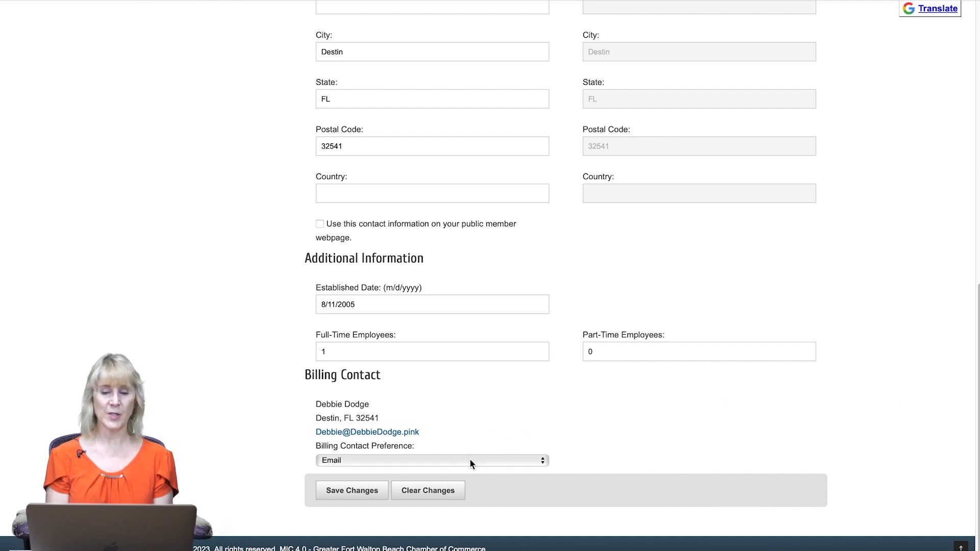
pyautogui.moveTo(504, 461)
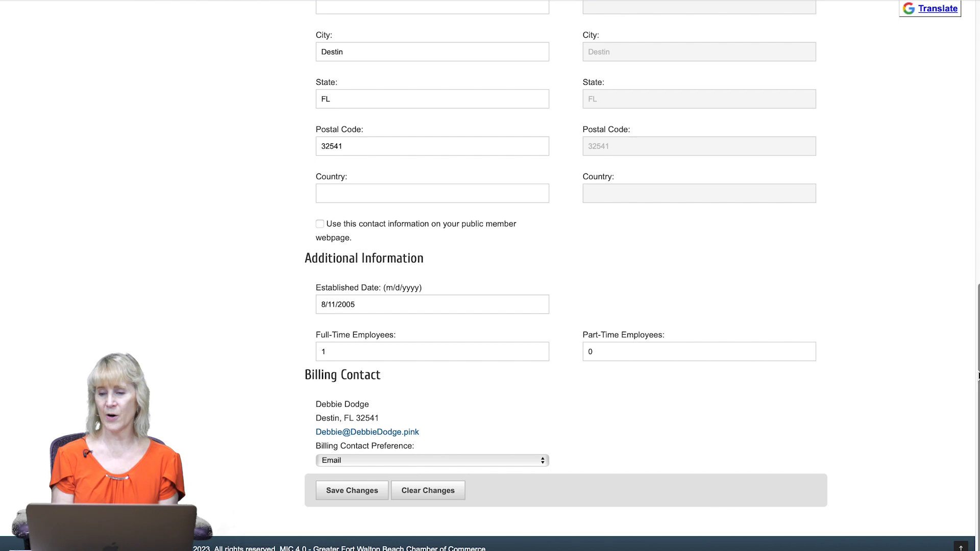
pyautogui.scroll(3)
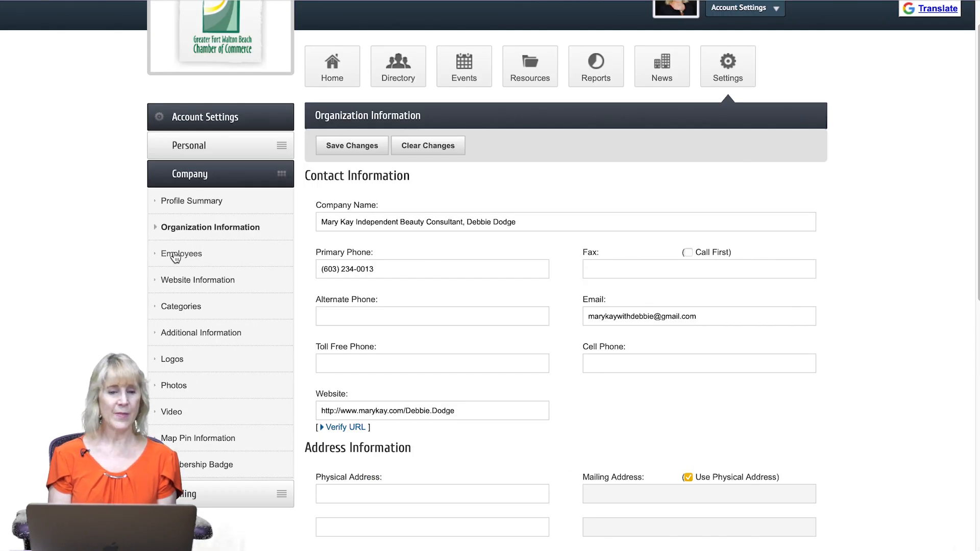
pyautogui.click(181, 253)
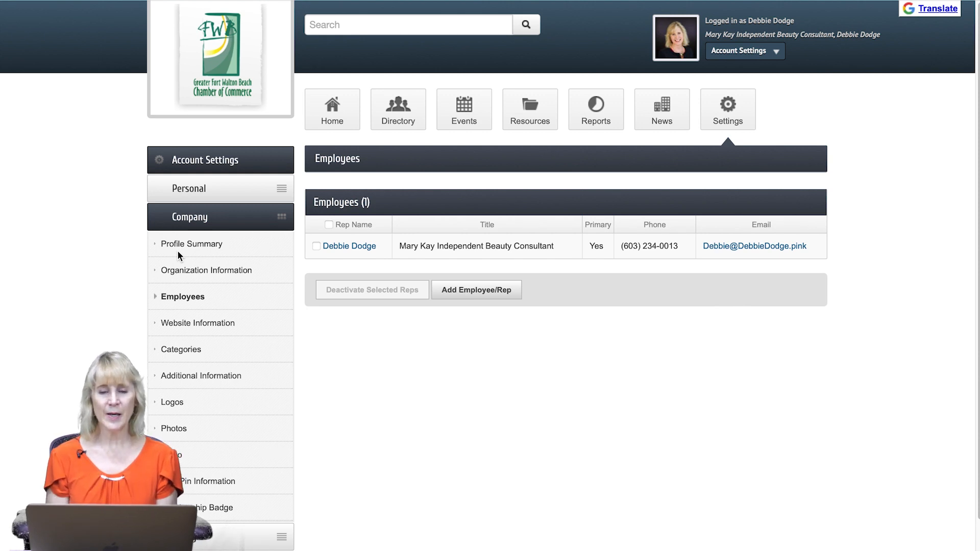
pyautogui.moveTo(476, 289)
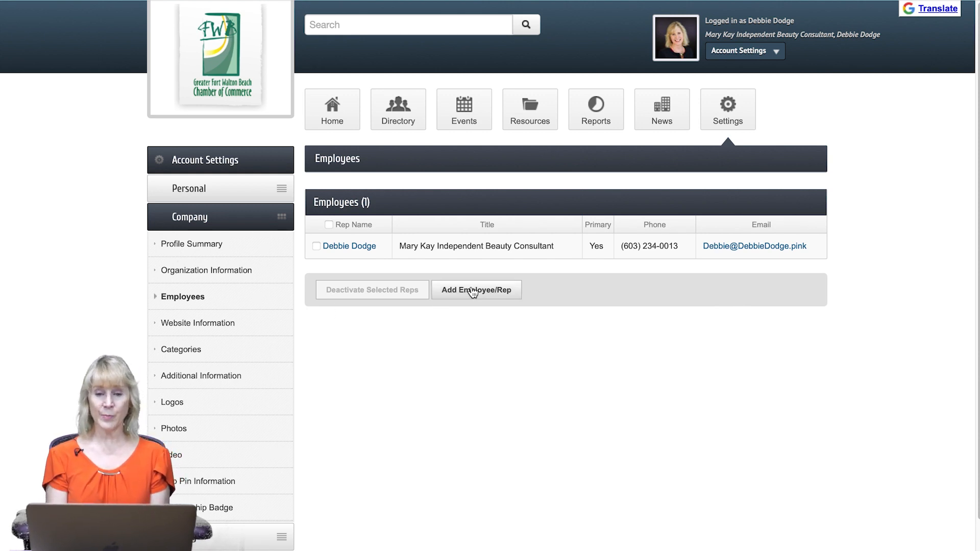
pyautogui.moveTo(489, 300)
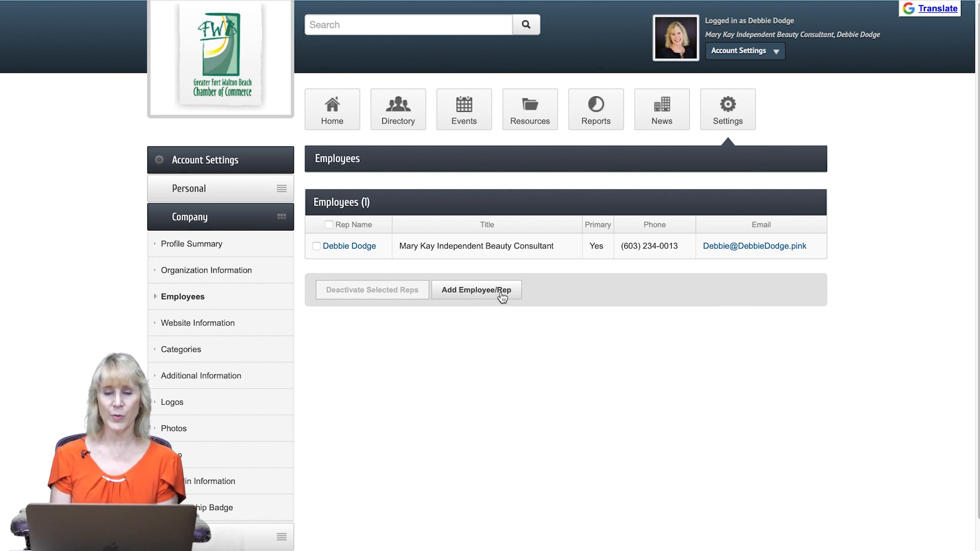
pyautogui.moveTo(540, 396)
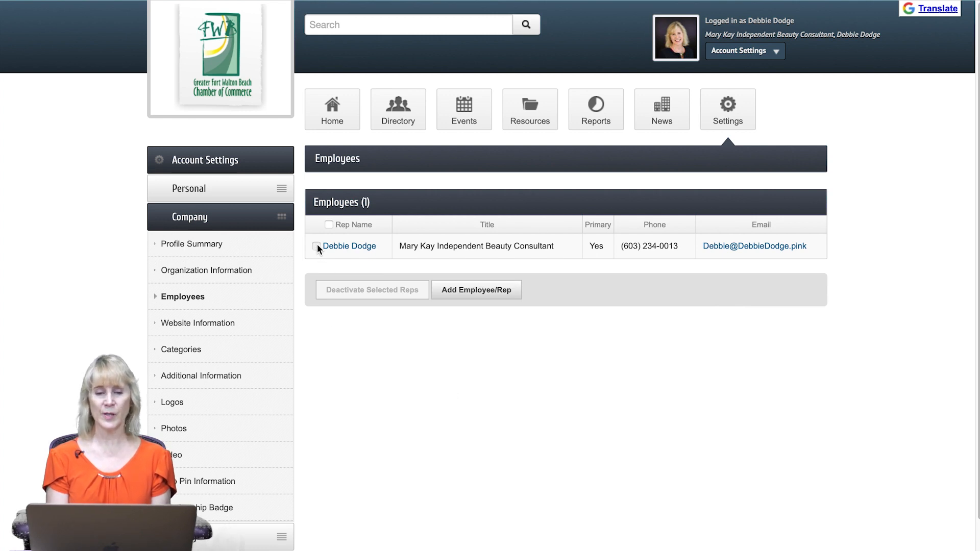
pyautogui.click(317, 246)
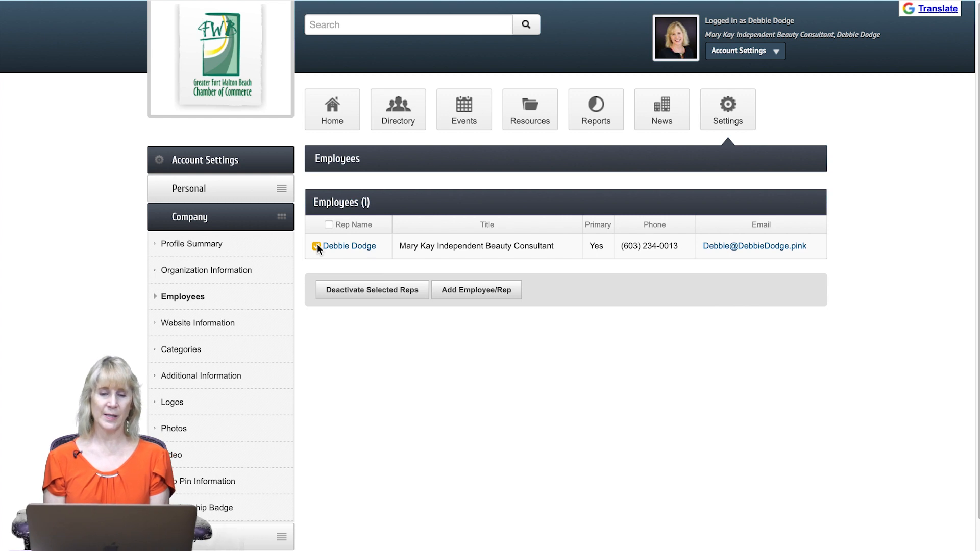
pyautogui.click(317, 246)
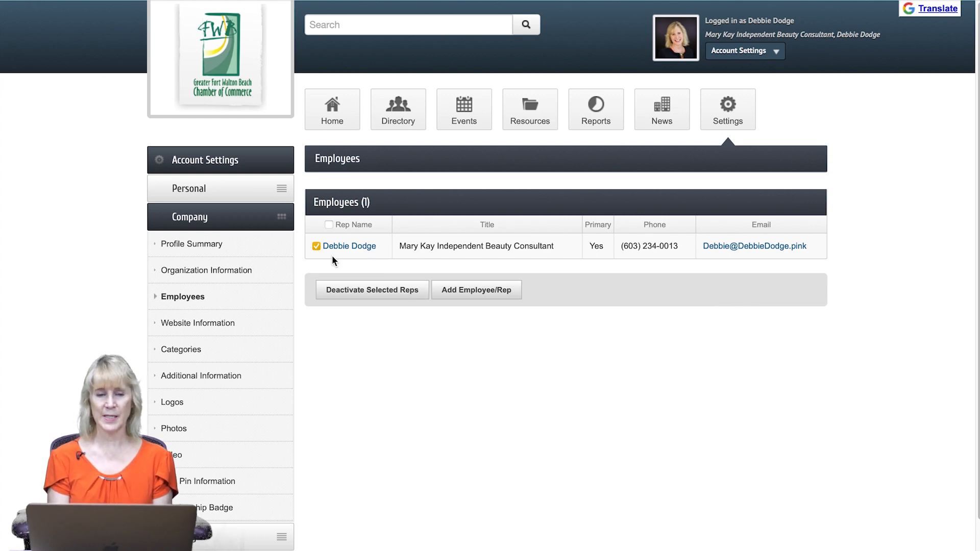
pyautogui.click(317, 246)
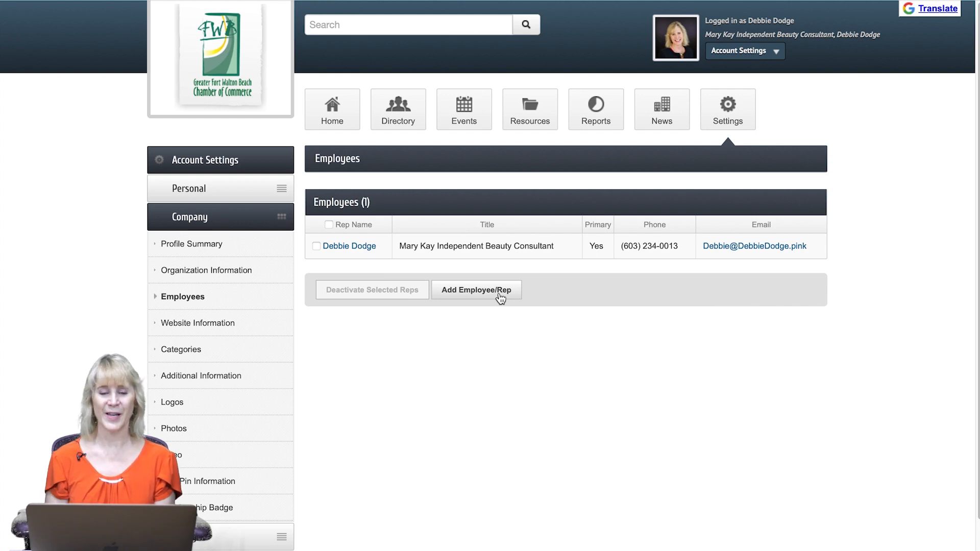
pyautogui.moveTo(231, 280)
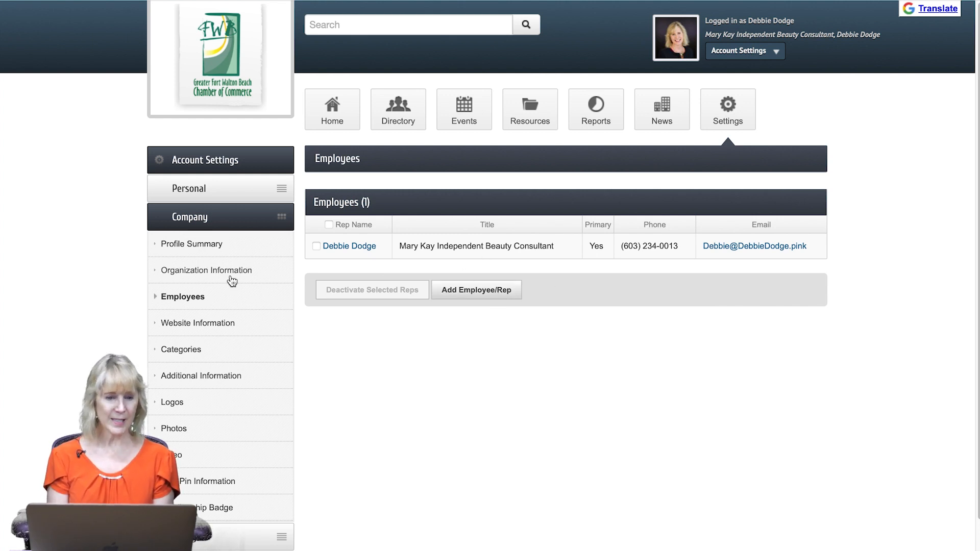
pyautogui.moveTo(183, 327)
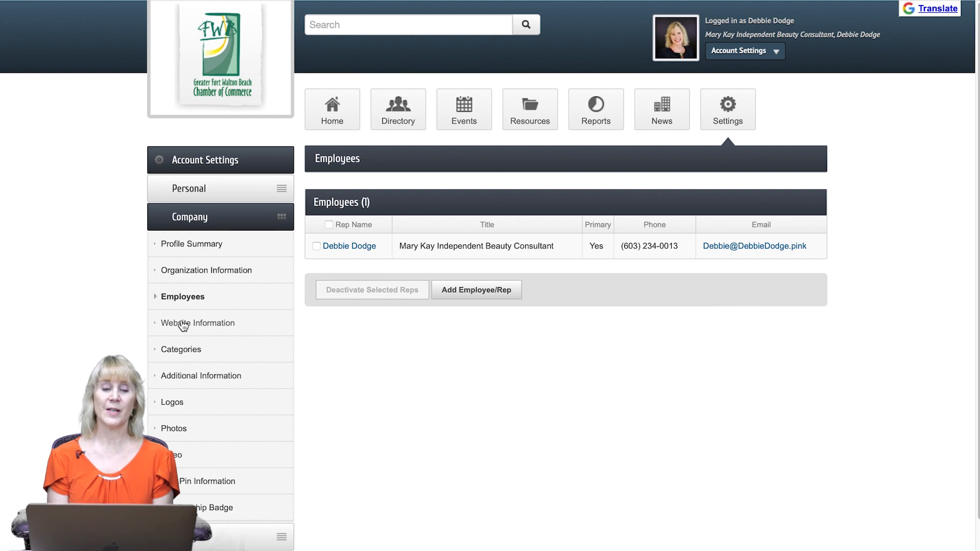